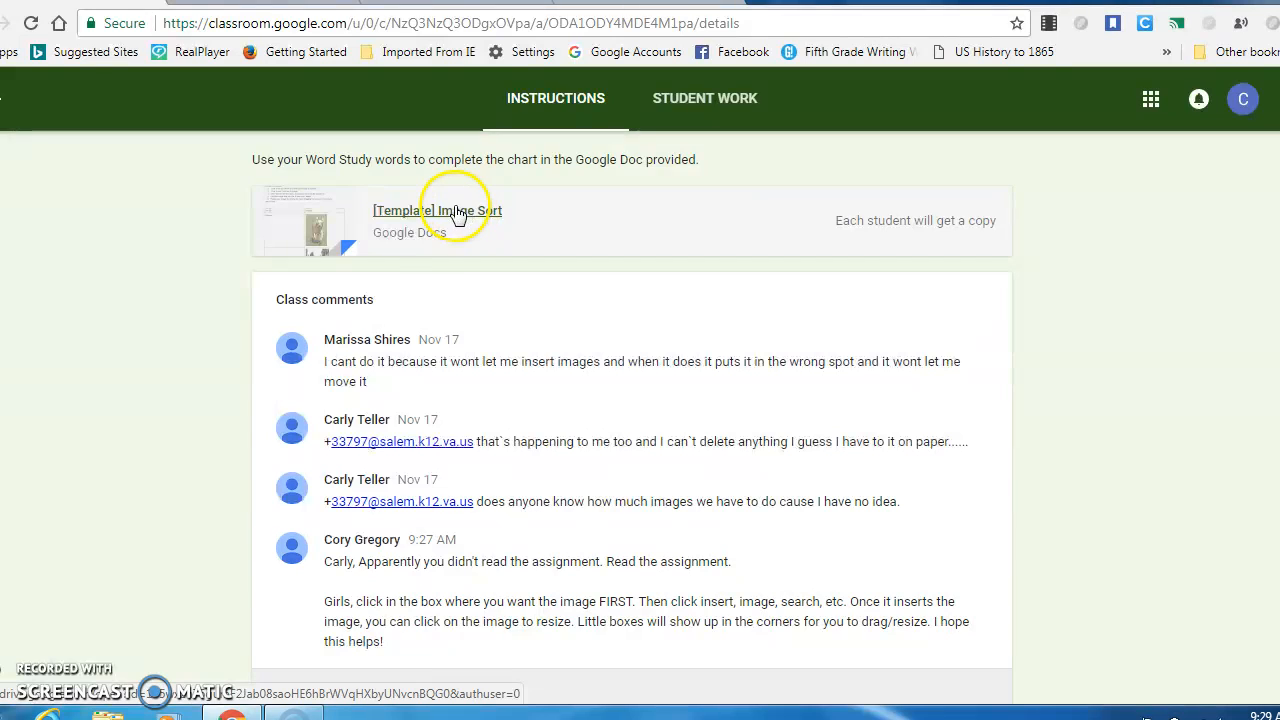
Step: Open the '[Template] Image Sort' document attached to the Word Study assignment
{"action": "left_click", "coordinate": [436, 210]}
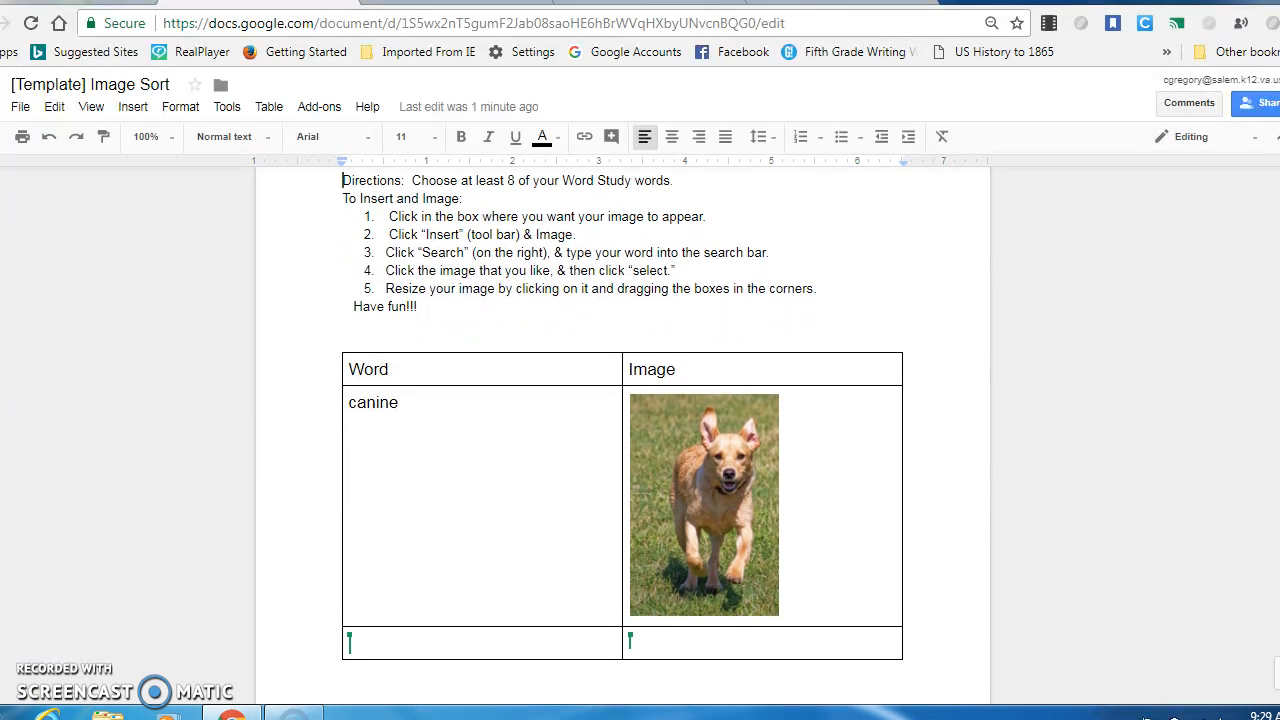
{"action": "scroll", "scroll_direction": "down", "scroll_amount": 3}
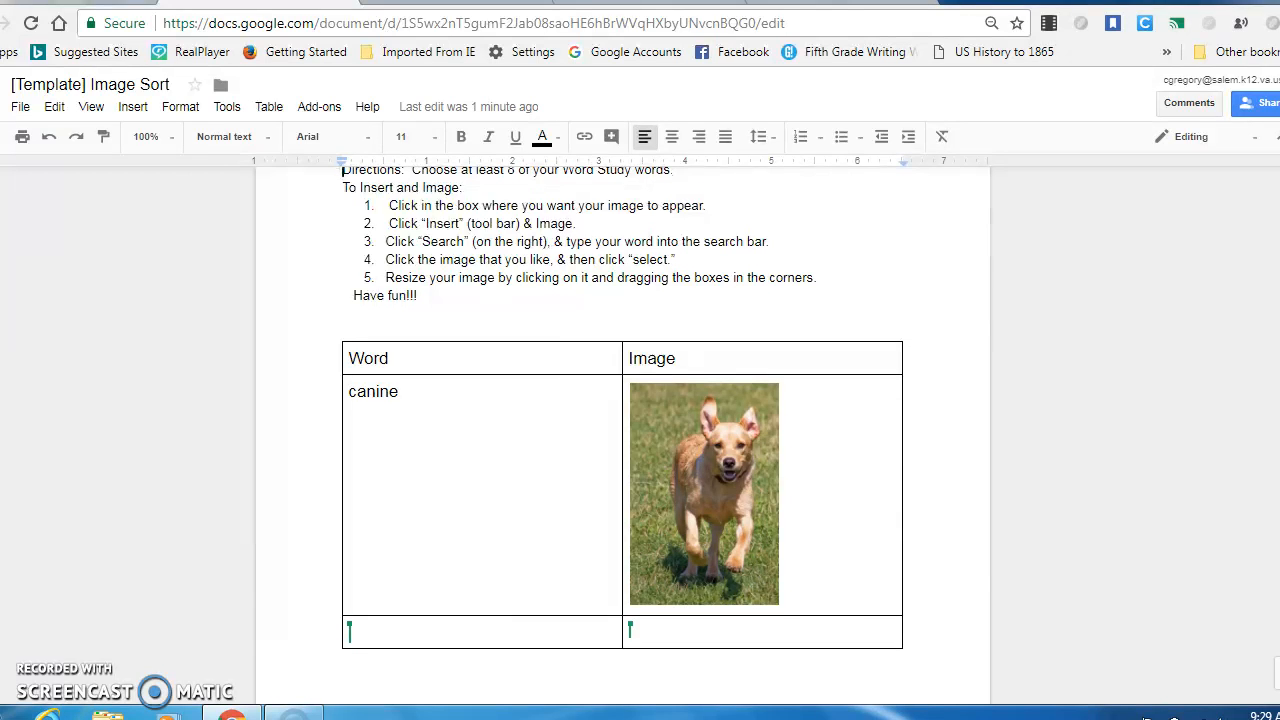
{"action": "scroll", "scroll_direction": "down", "scroll_amount": 3}
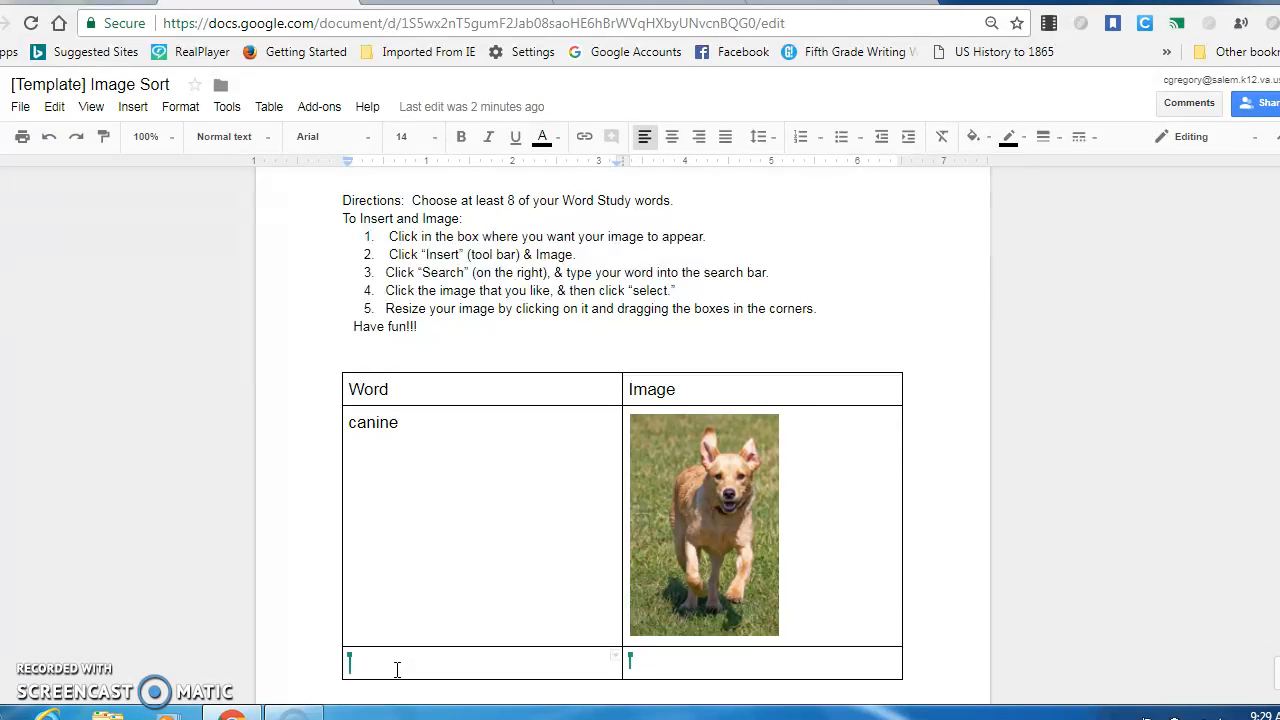
Step: Enter the word 'porch' in the empty Word cell below canine
{"action": "type", "text": "porc"}
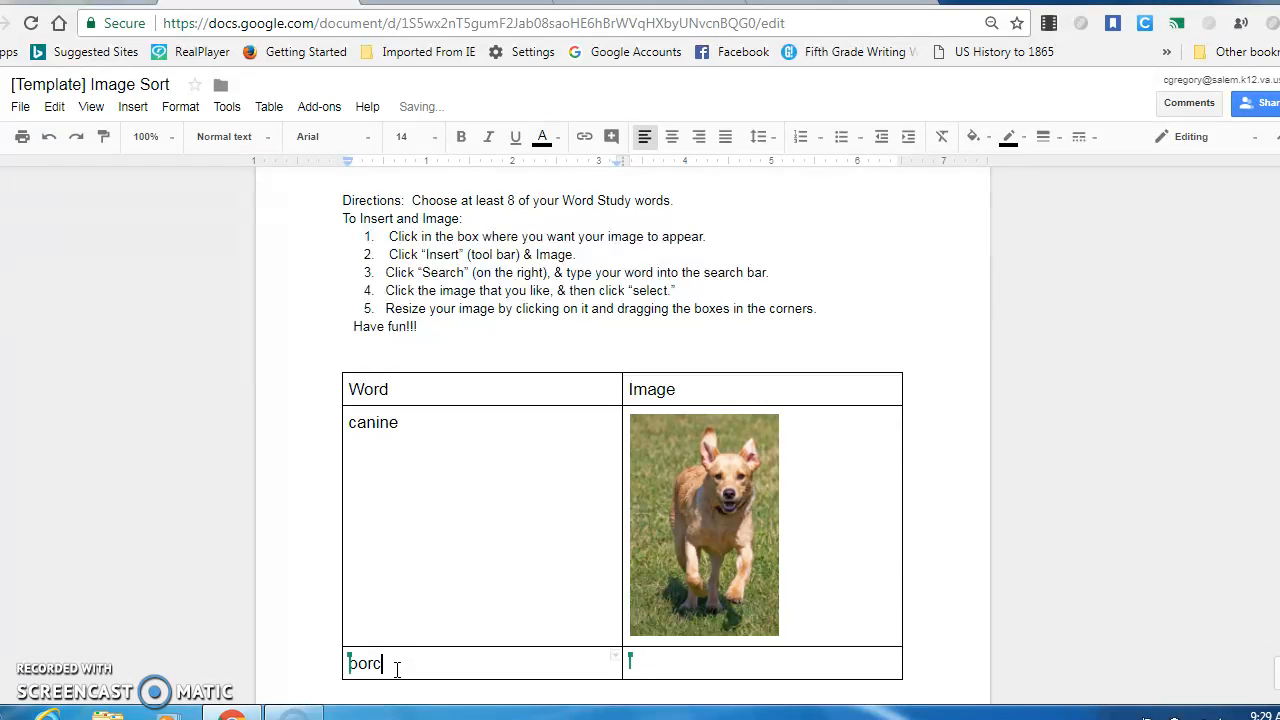
{"action": "type", "text": "h"}
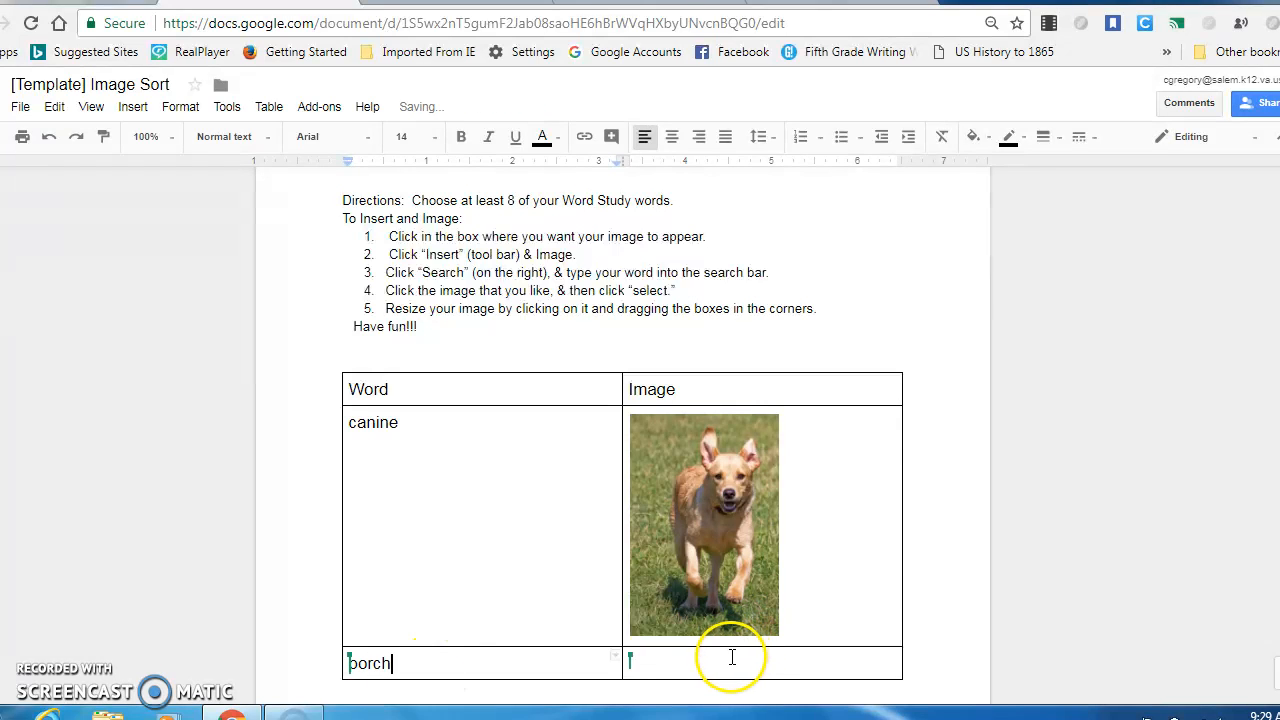
{"action": "mouse_move", "coordinate": [660, 660]}
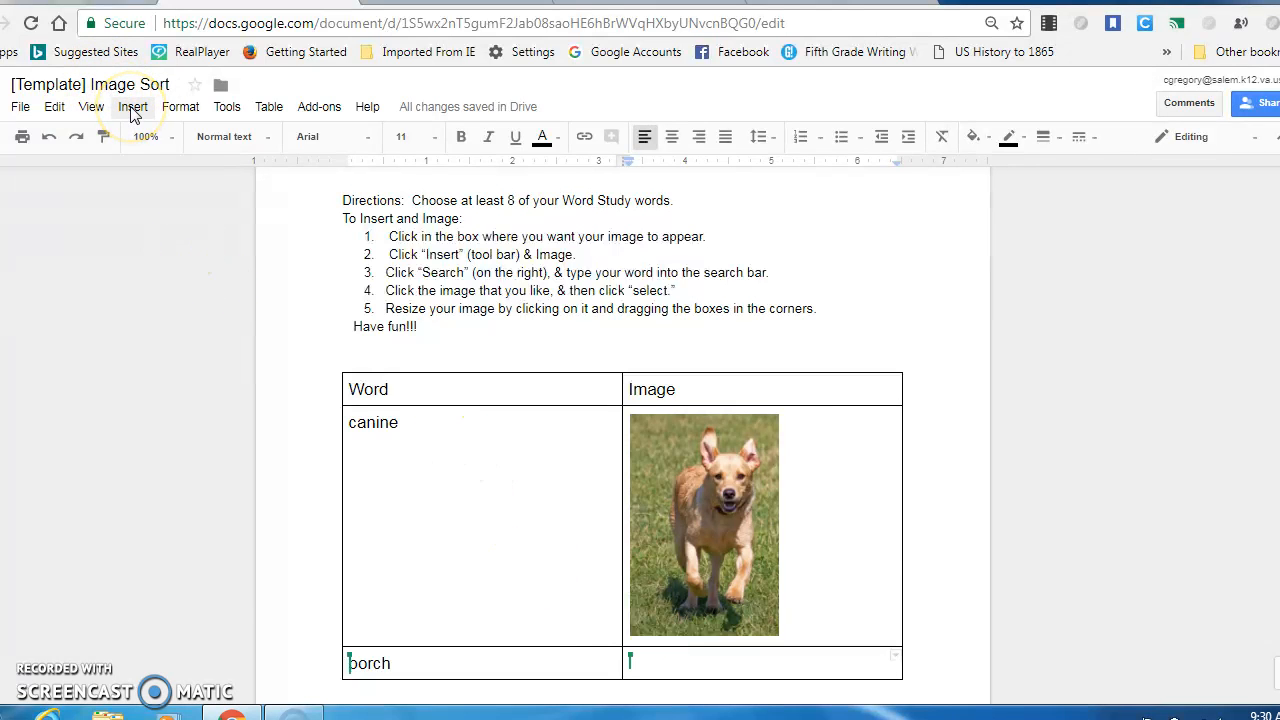
Step: Search the web for 'porch' and insert a porch photo beside the word
{"action": "left_click", "coordinate": [132, 106]}
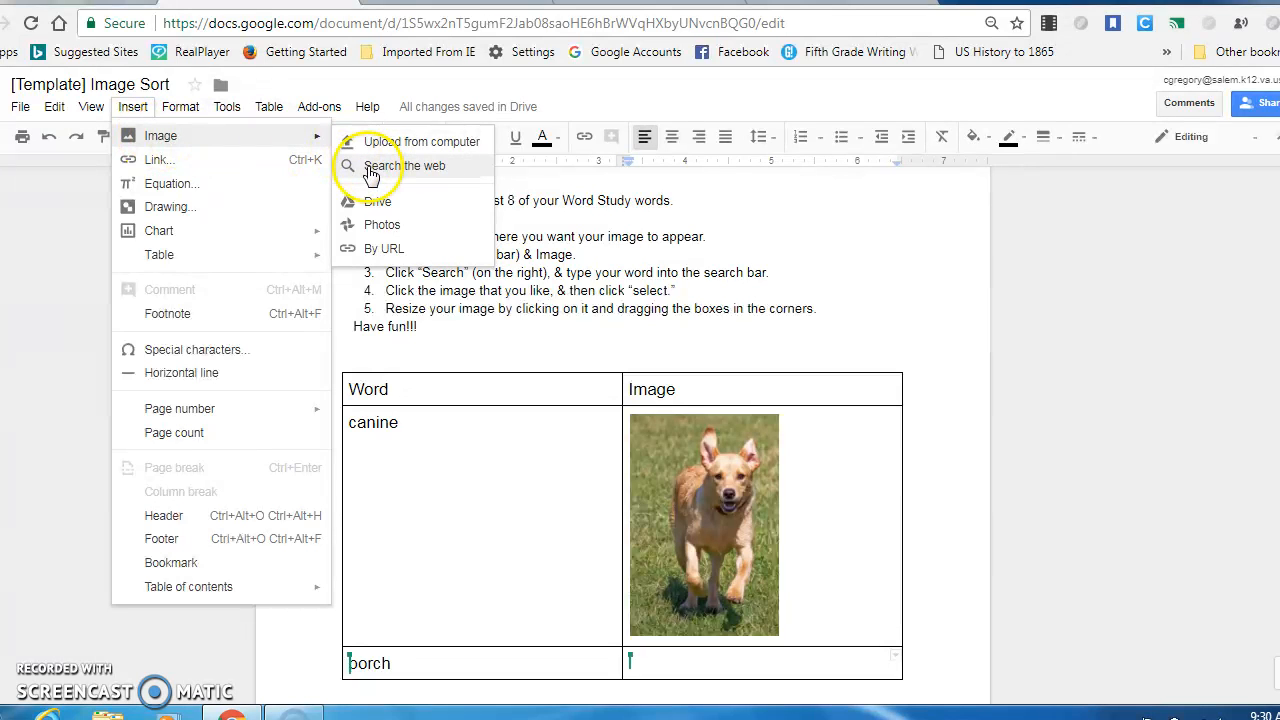
{"action": "left_click", "coordinate": [404, 164]}
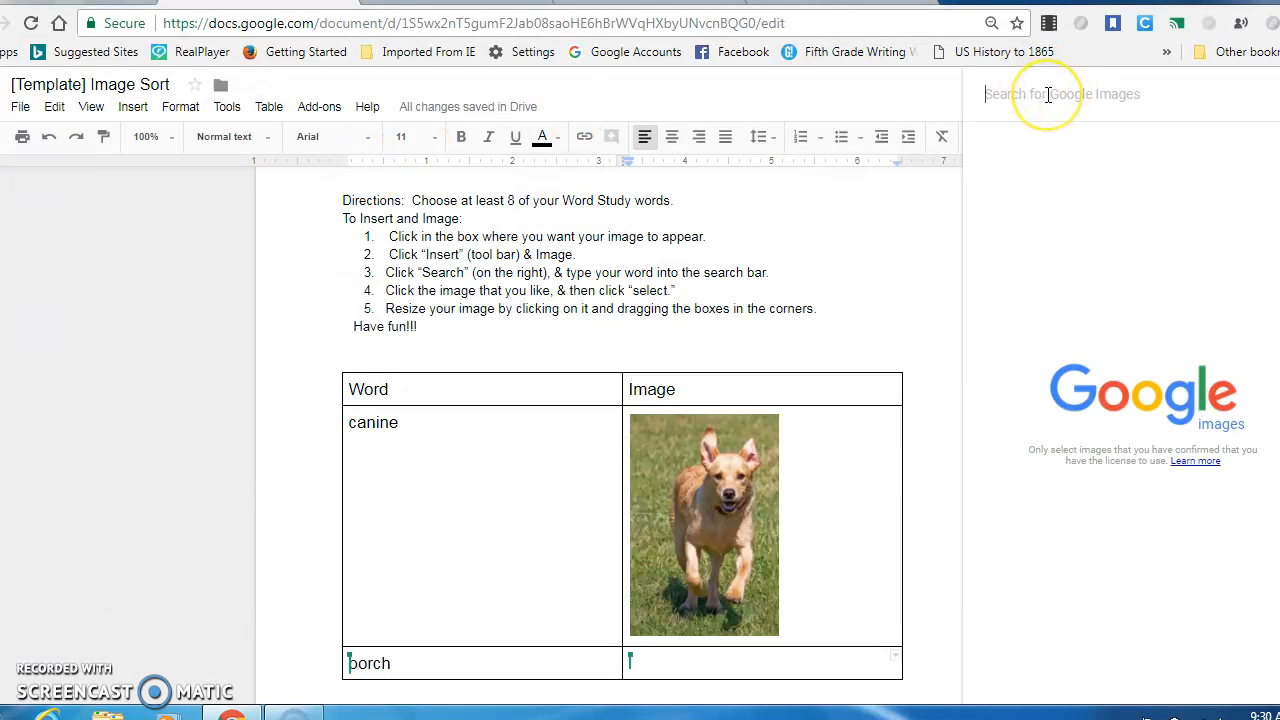
{"action": "type", "text": "porch"}
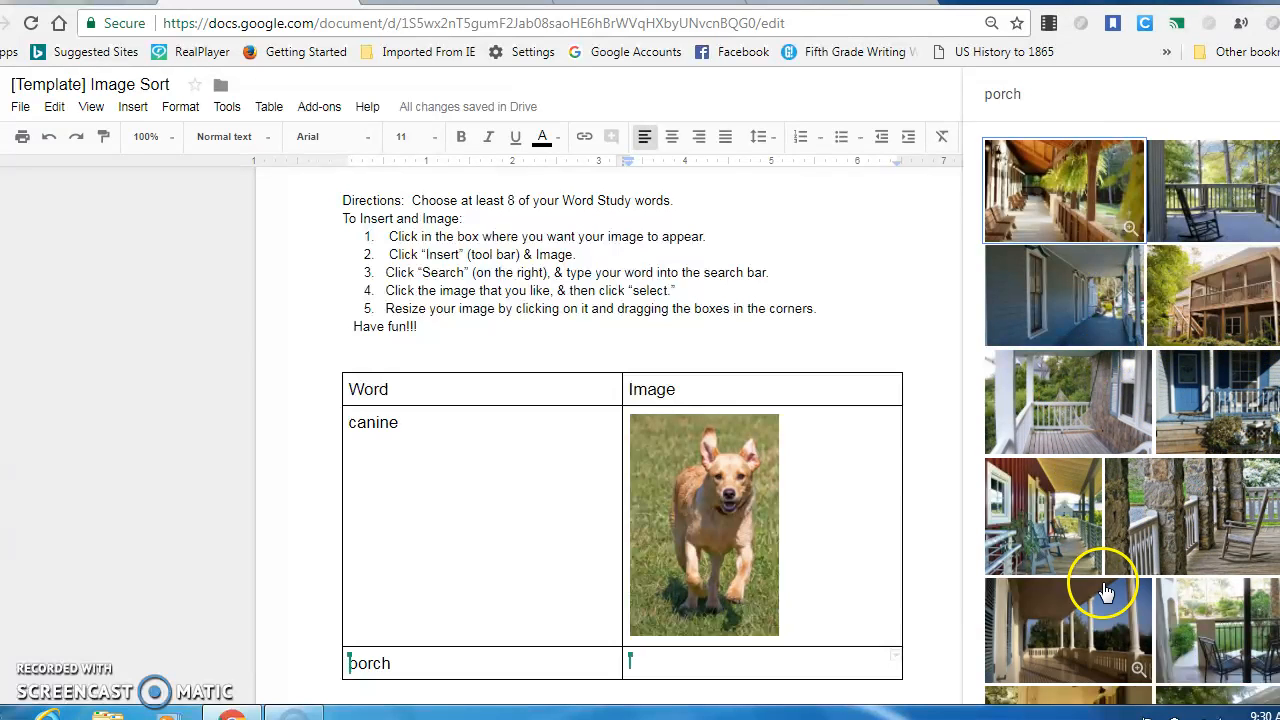
{"action": "mouse_move", "coordinate": [1058, 518]}
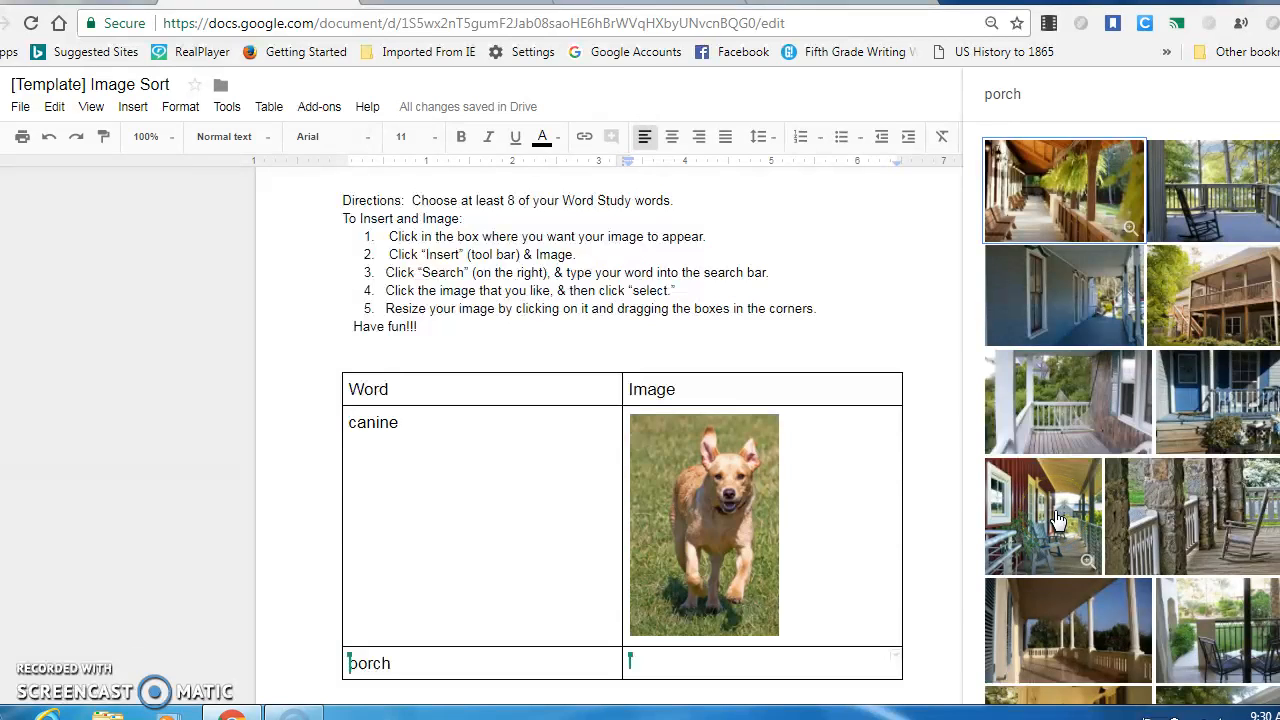
{"action": "left_click", "coordinate": [1044, 516]}
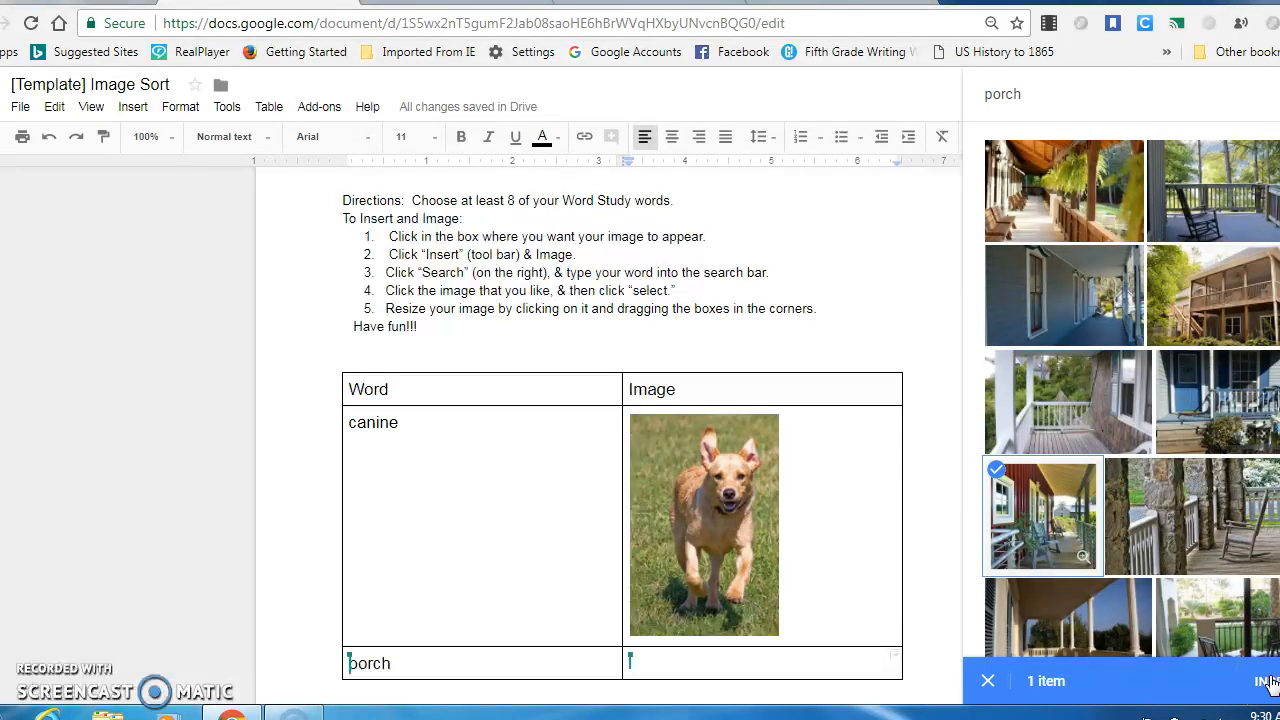
{"action": "left_click", "coordinate": [1268, 680]}
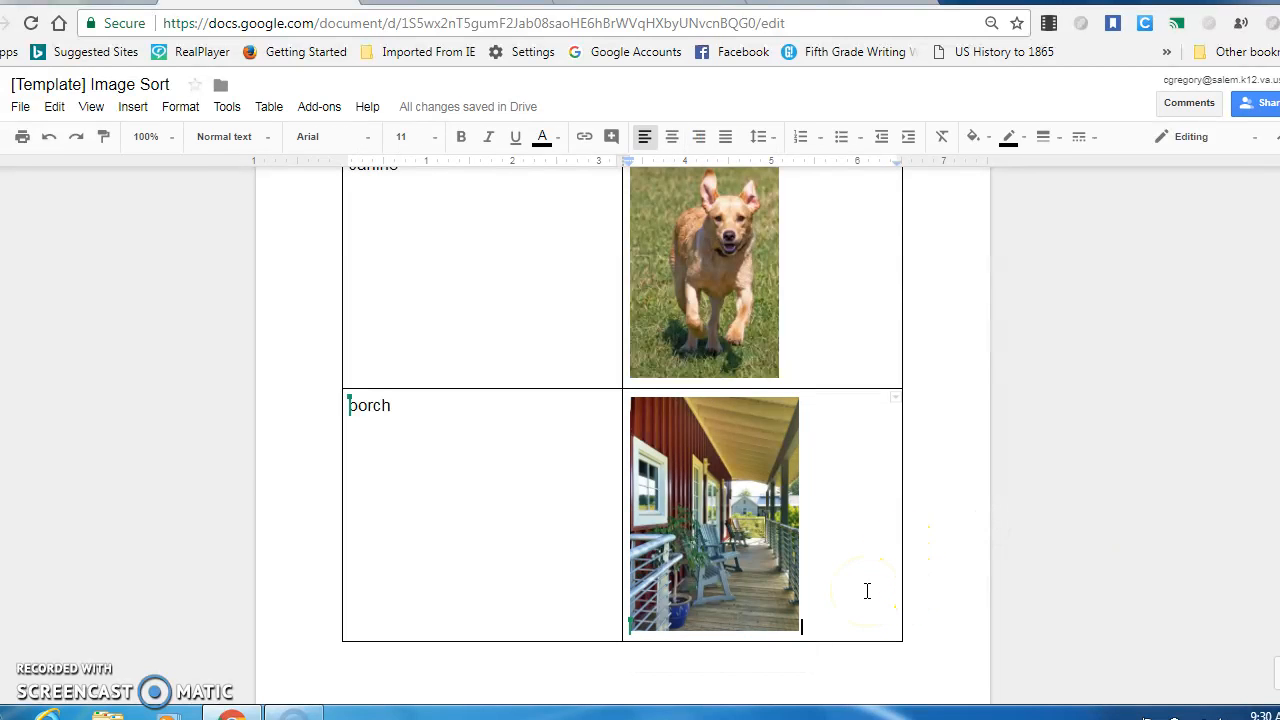
Step: Enter 'gulch' in the new Word cell and start a web image search for it
{"action": "type", "text": "gul"}
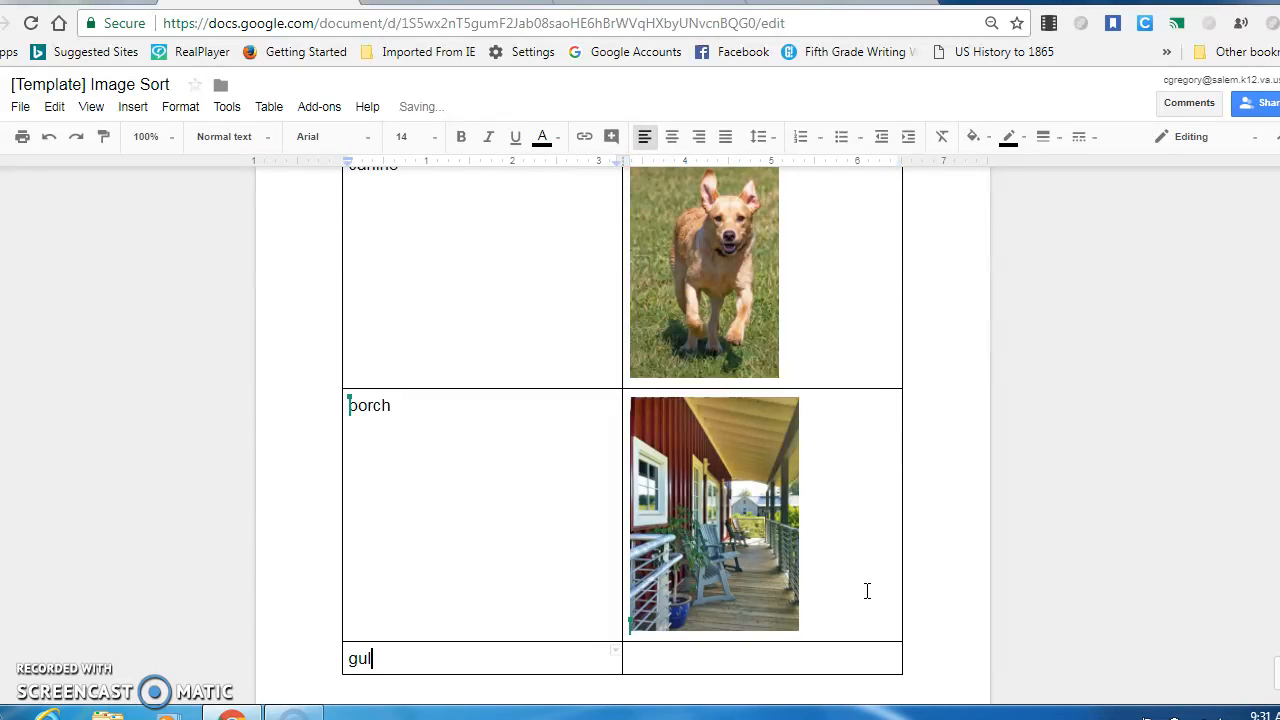
{"action": "type", "text": "ch"}
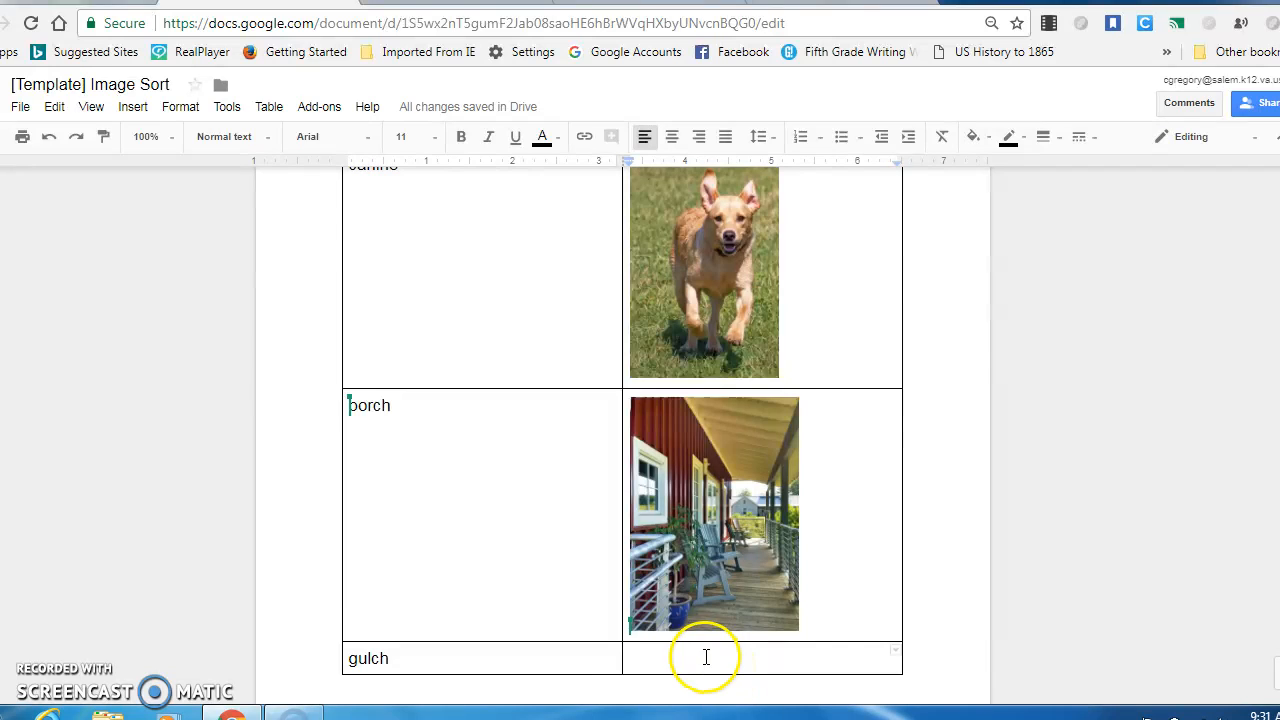
{"action": "mouse_move", "coordinate": [144, 106]}
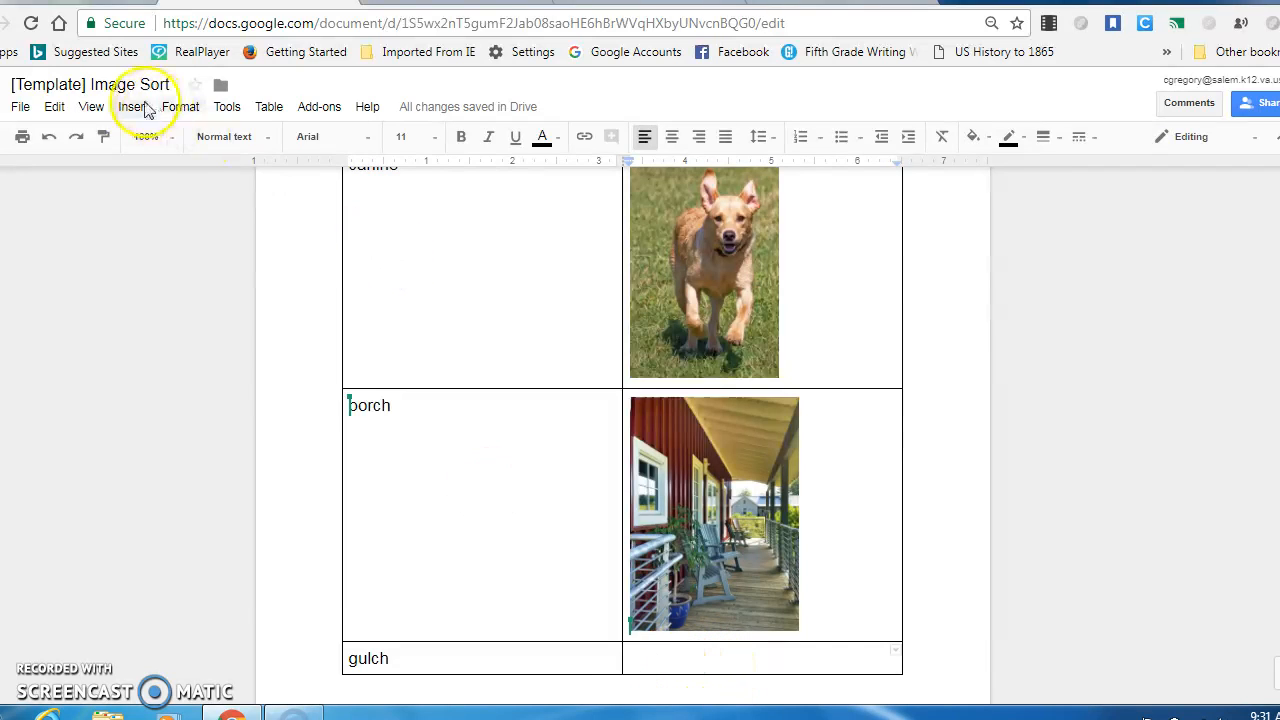
{"action": "left_click", "coordinate": [132, 106]}
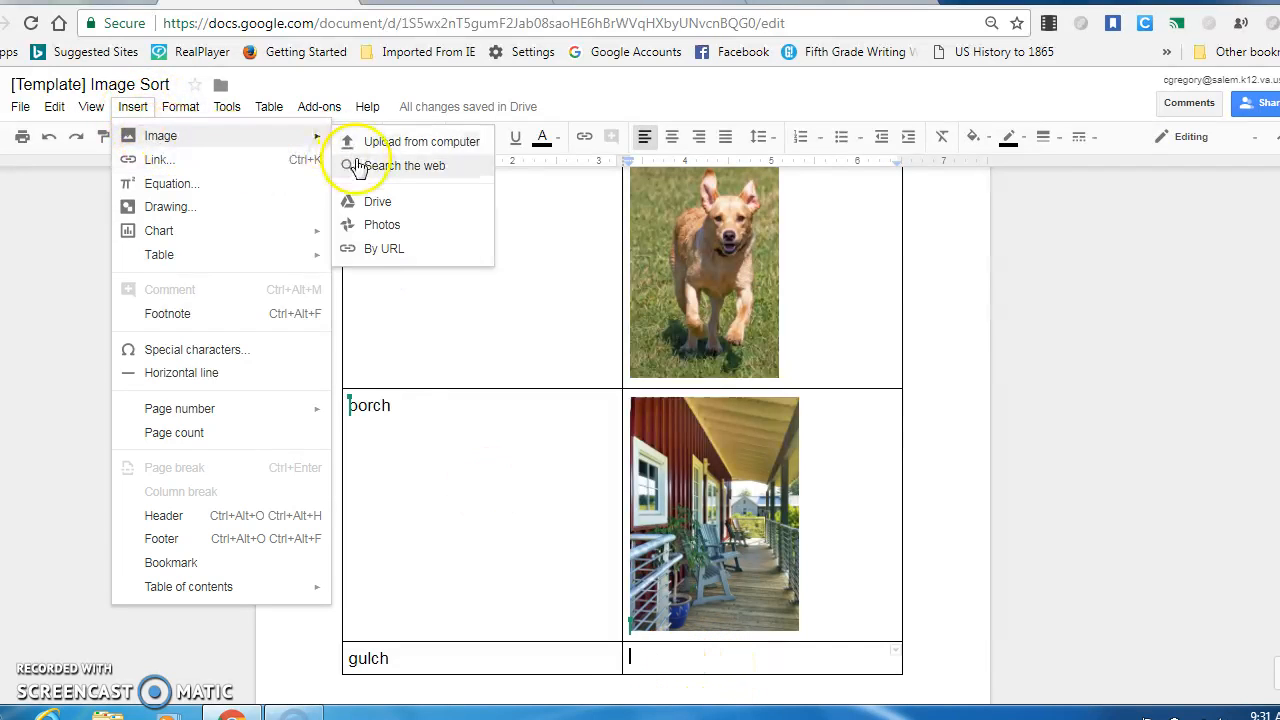
{"action": "left_click", "coordinate": [406, 164]}
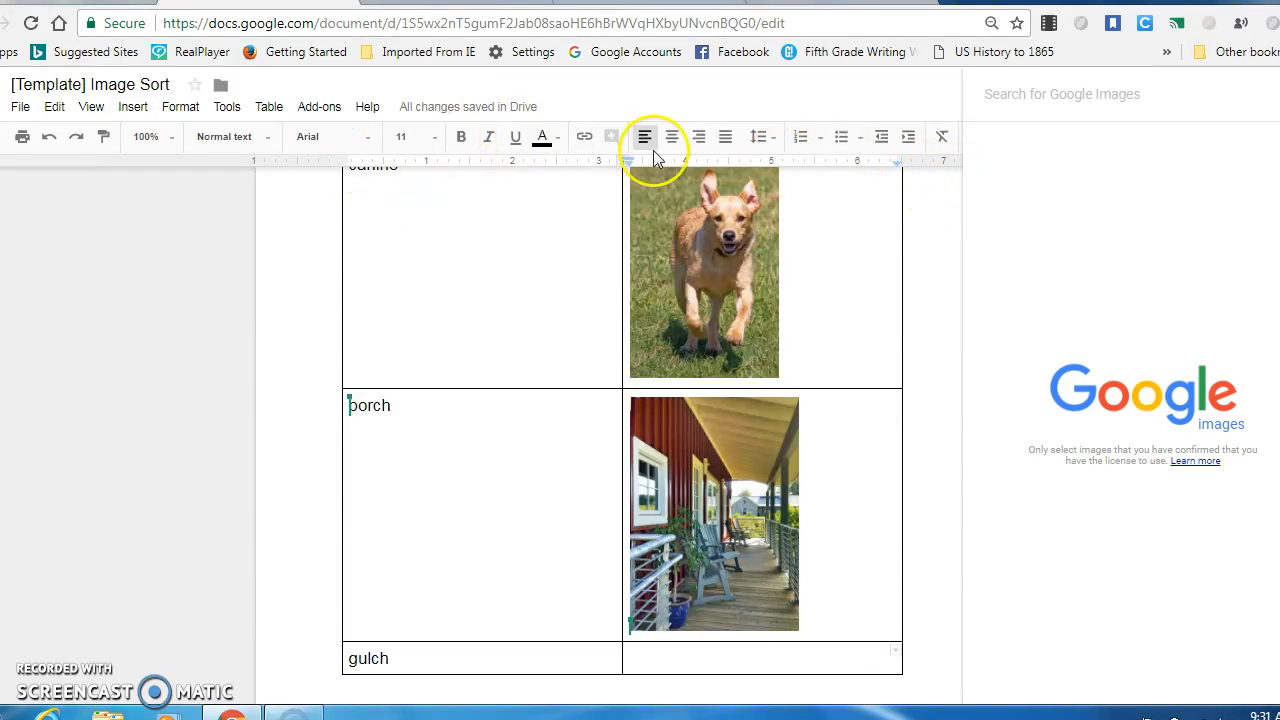